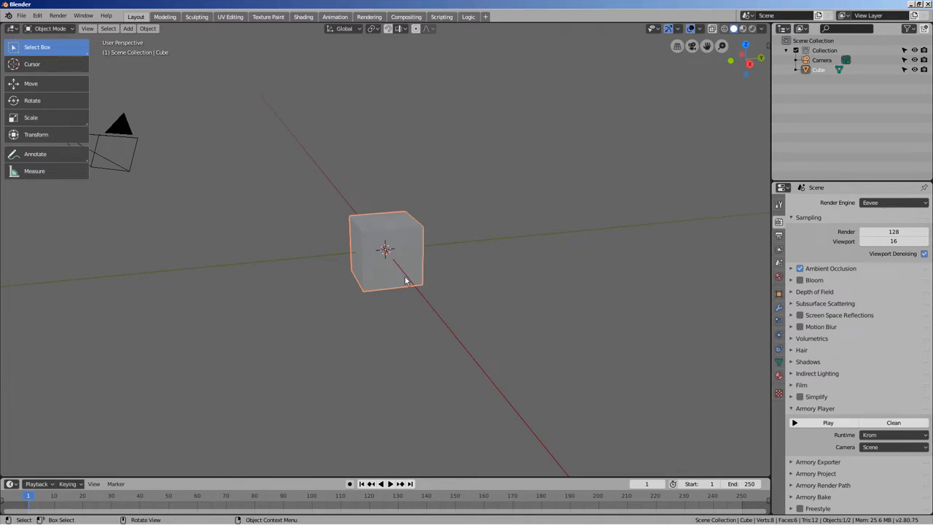
Step: Keyframe the cube's LocRotScale and enter a 360° X rotation
key("i")
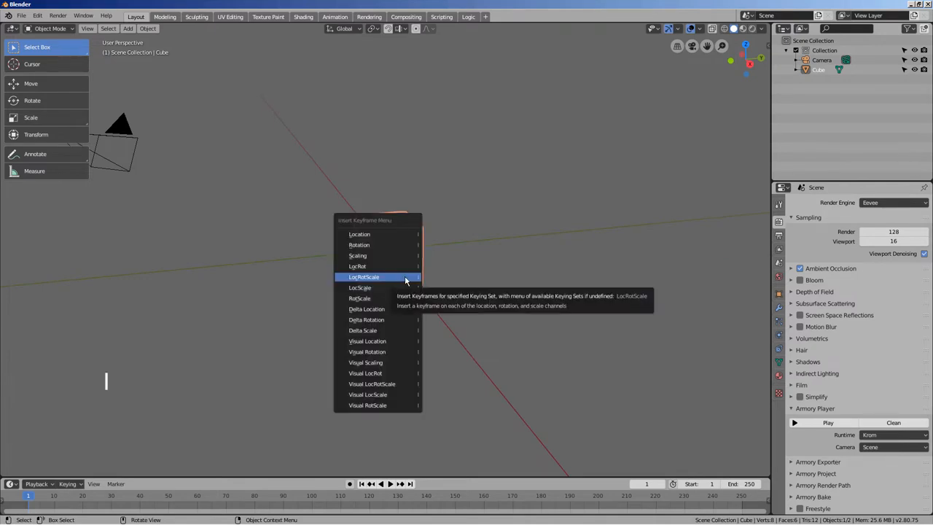
left_click(363, 276)
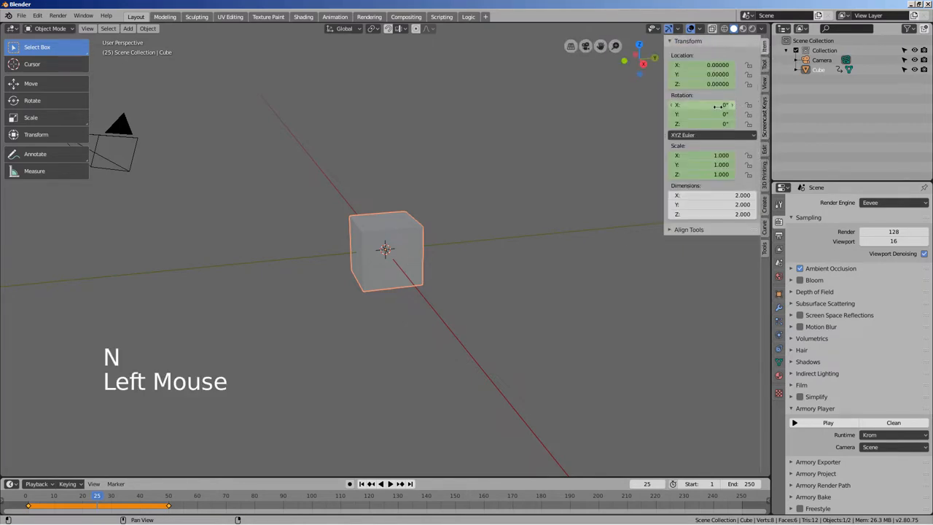
double_click(704, 104)
type("360")
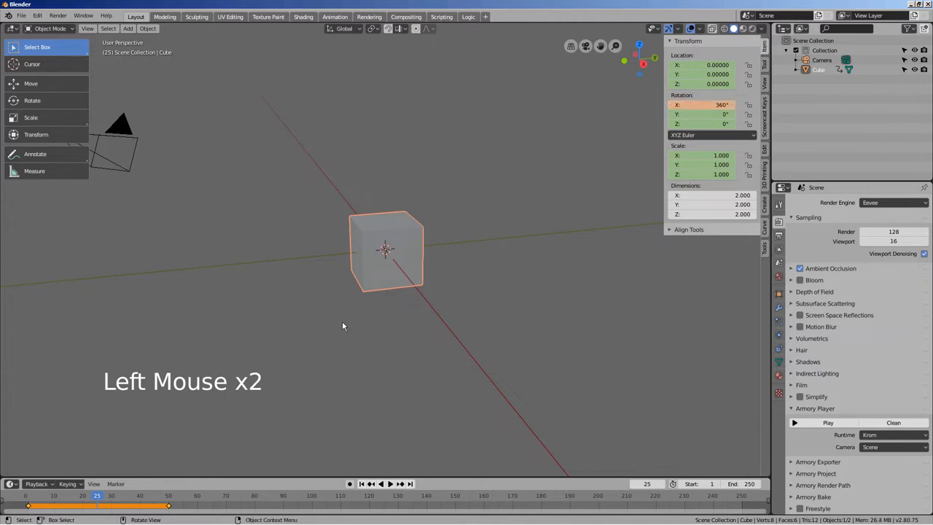
mouse_move(494, 269)
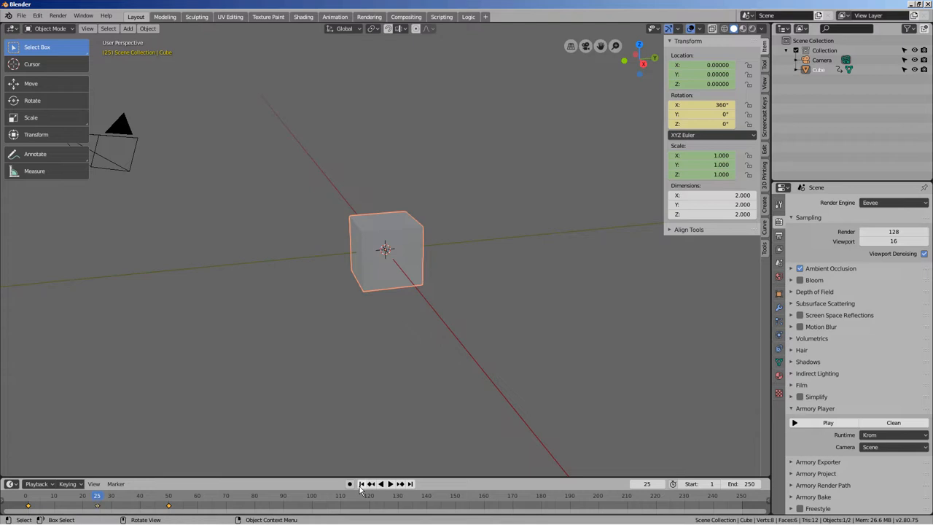
Step: Step through and play back the 50-frame animation, then stop it
left_click(390, 483)
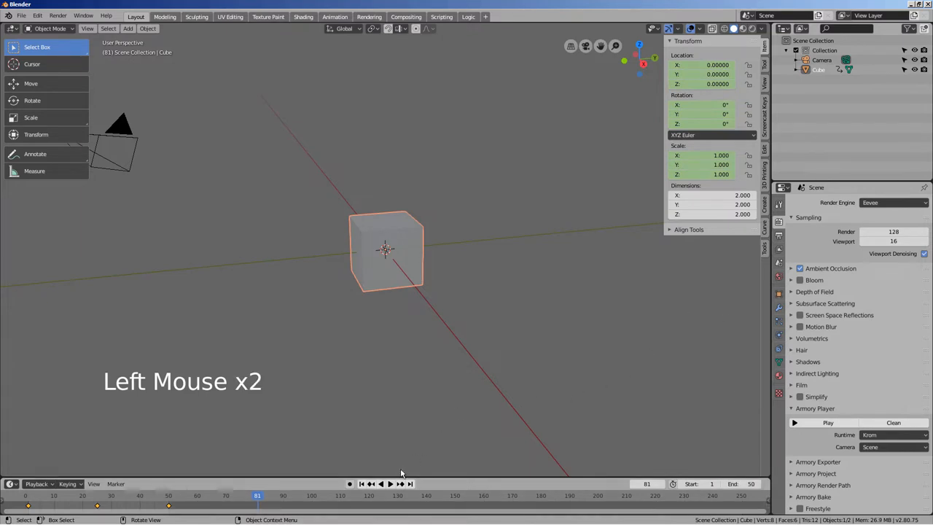
left_click(382, 483)
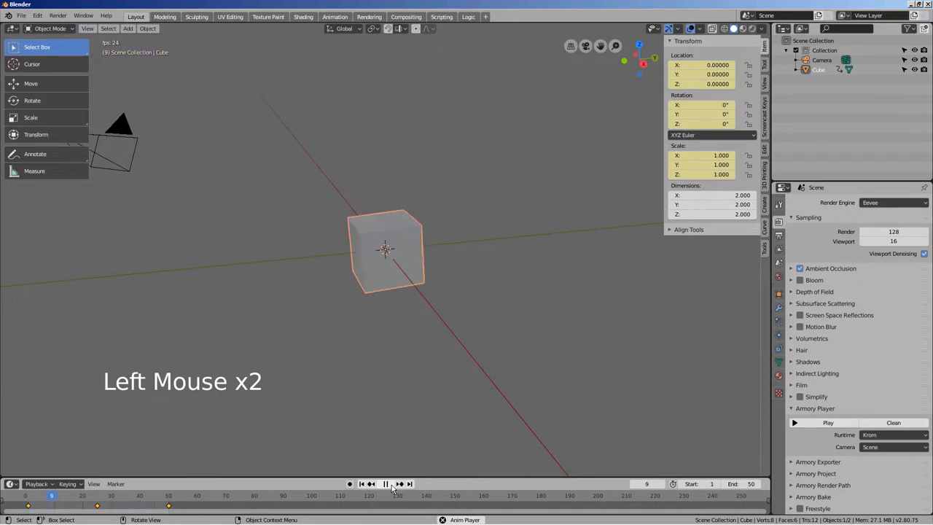
left_click(385, 483)
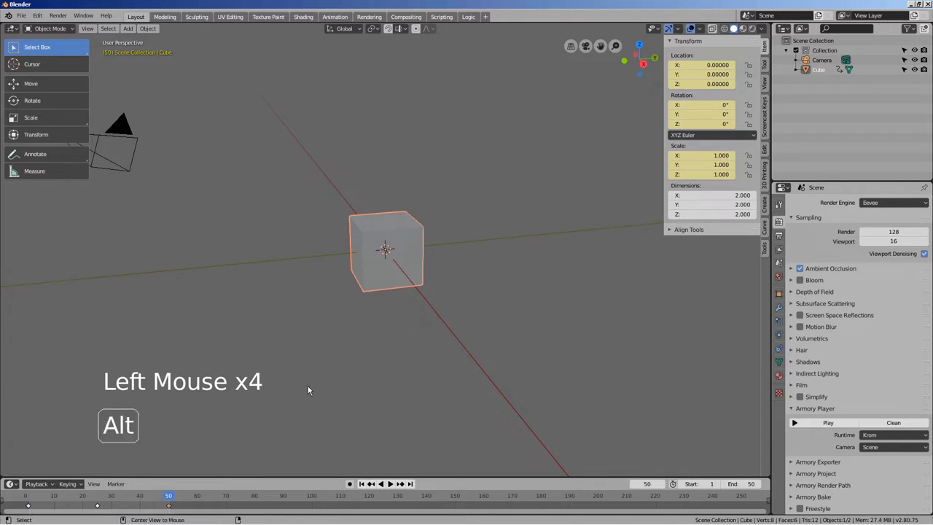
Step: Clear the cube's keyframes with Alt+I and undo the test move
key("alt+i")
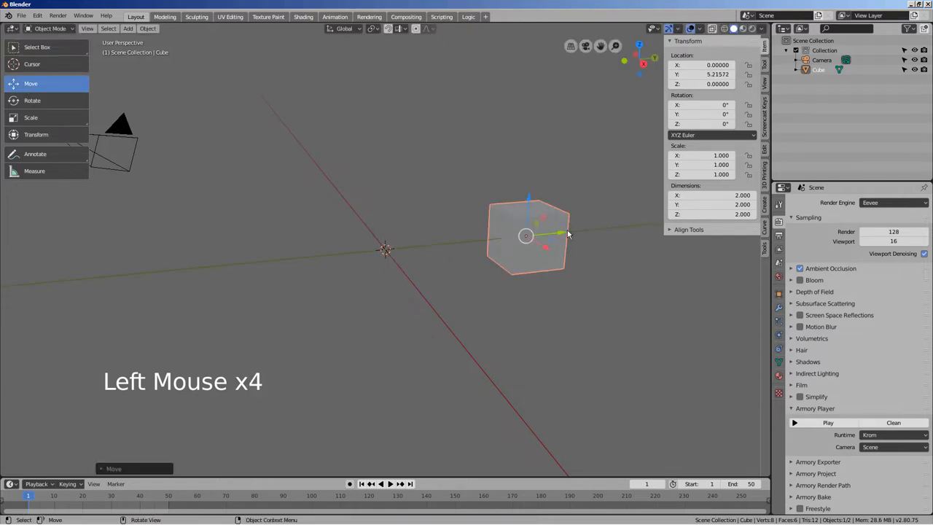
key("ctrl+z")
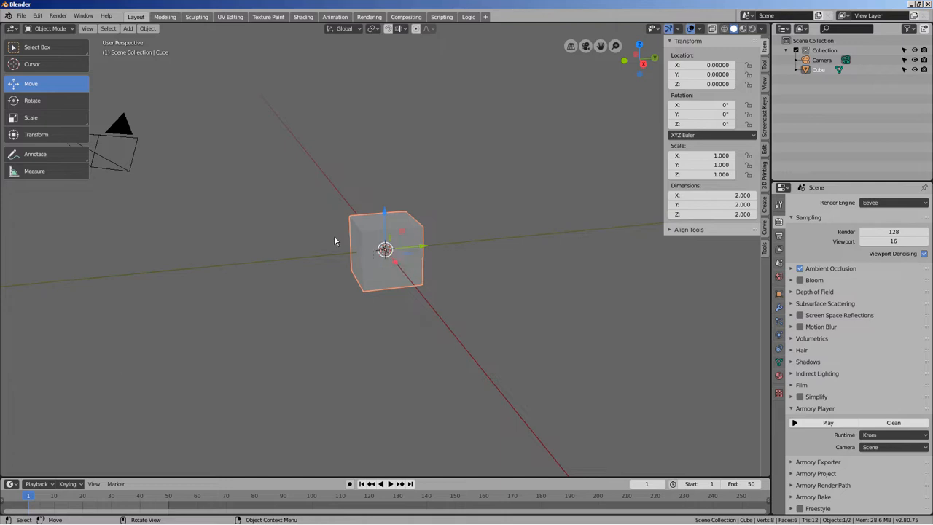
key("shift+a")
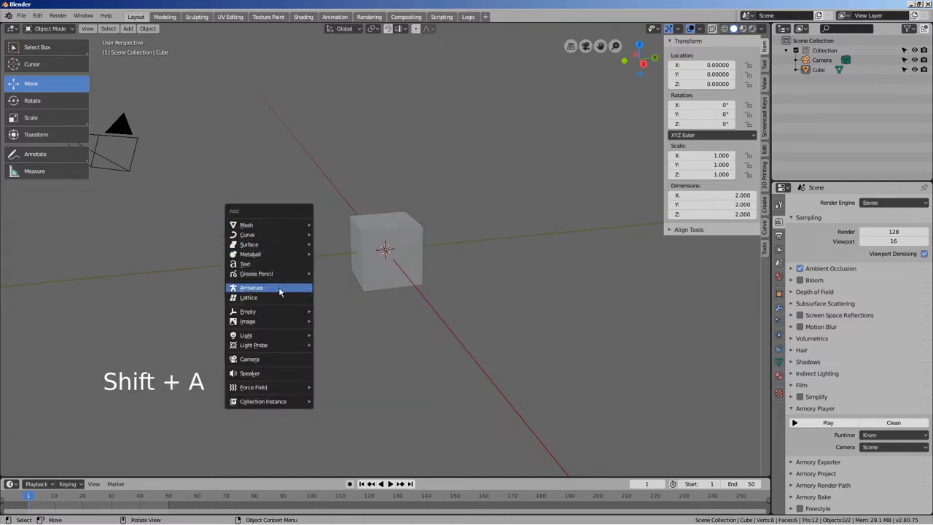
Step: Add an armature, then select the cube and duplicate it with Shift+D
left_click(252, 287)
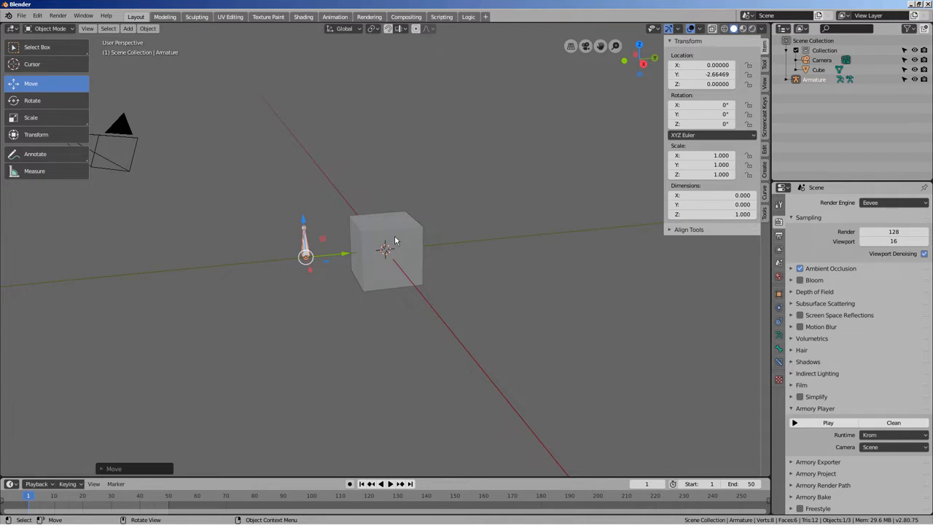
left_click(393, 259)
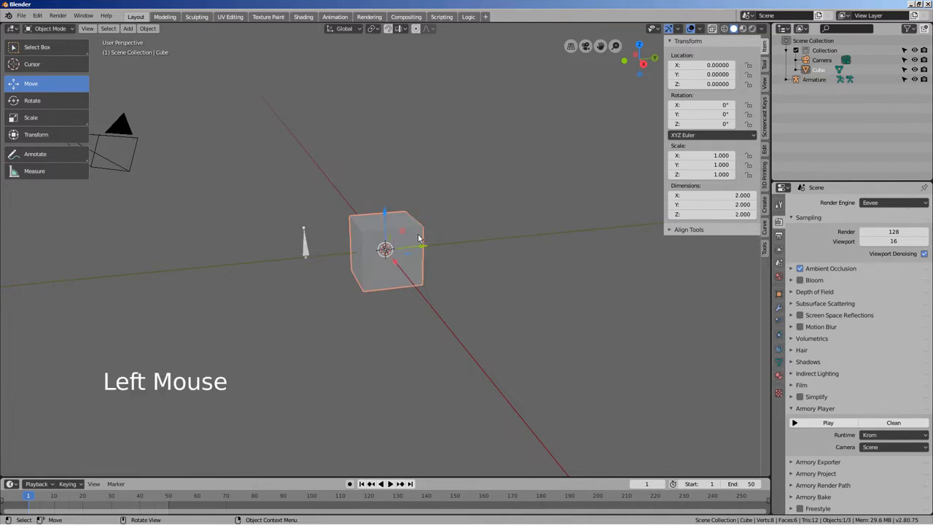
key("shift")
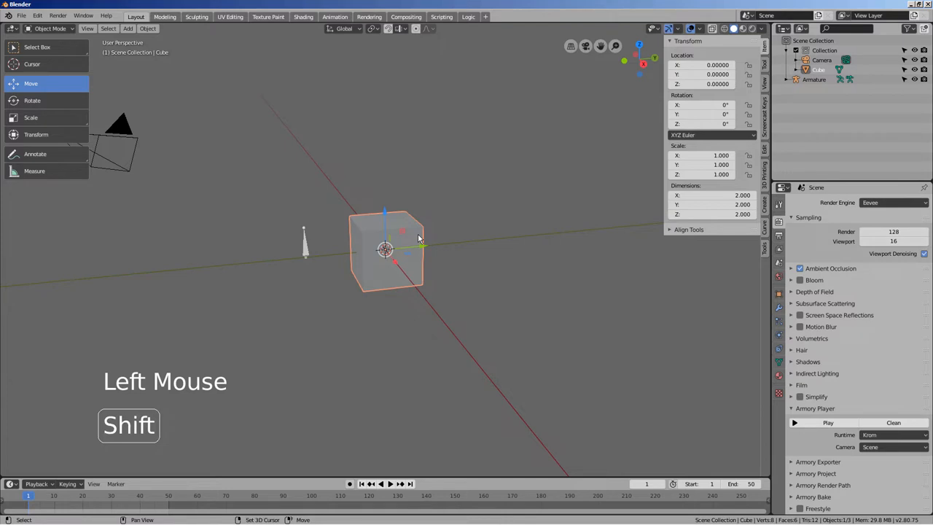
key("shift+d")
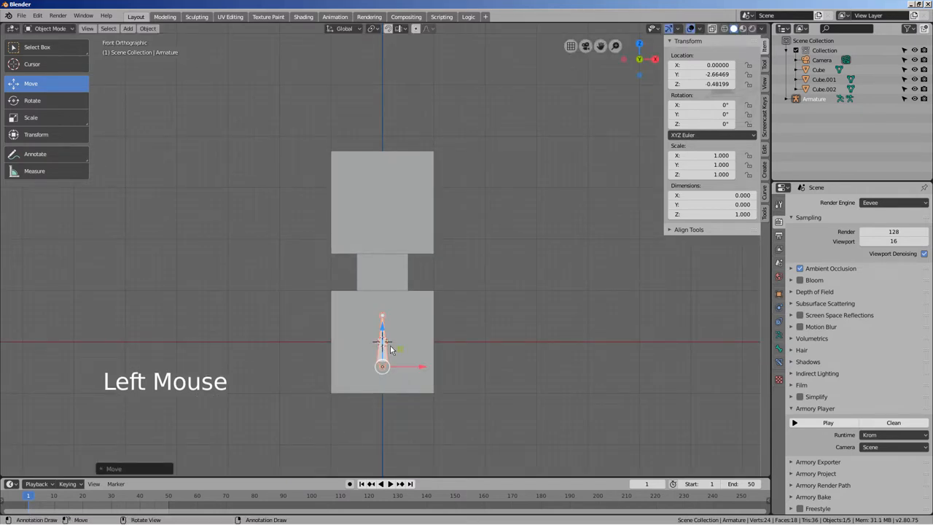
Step: Edit the armature's bones, orbiting around the block column, then return to Object Mode
key("Tab")
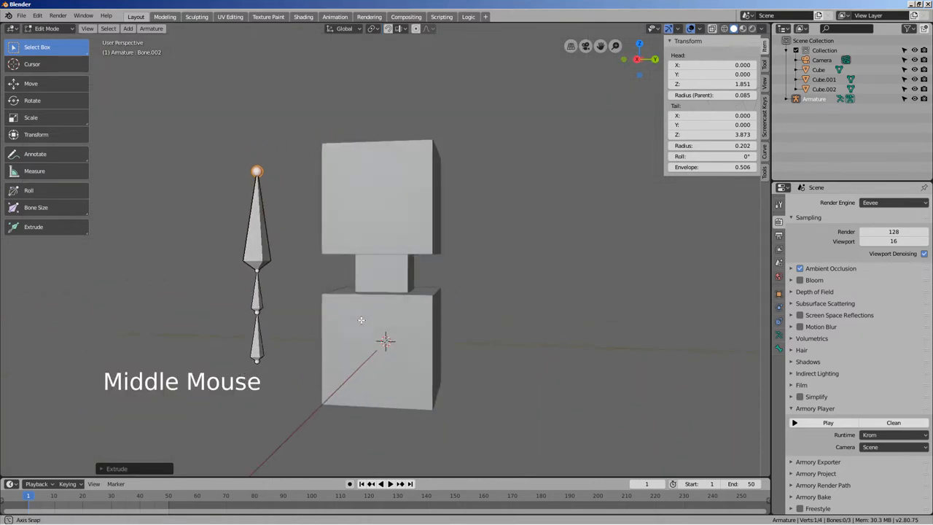
left_click_drag(360, 321, 475, 321)
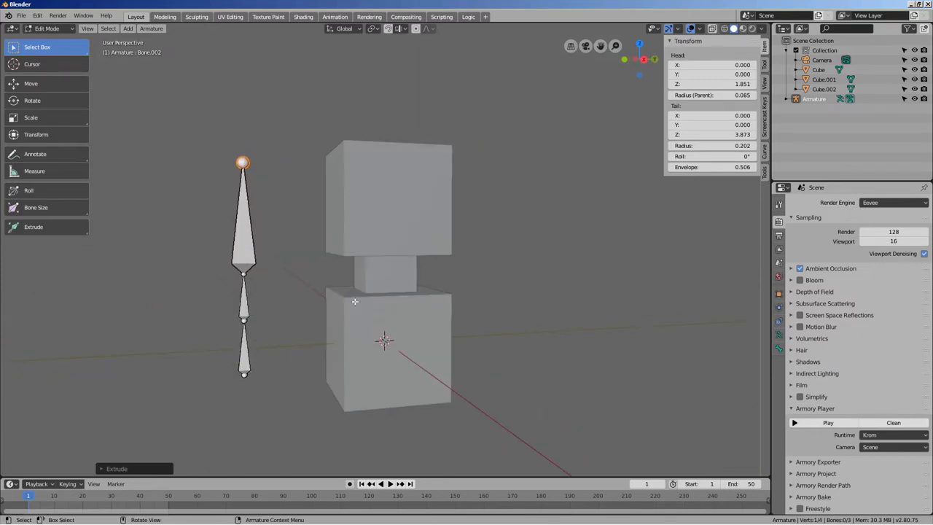
key("Tab")
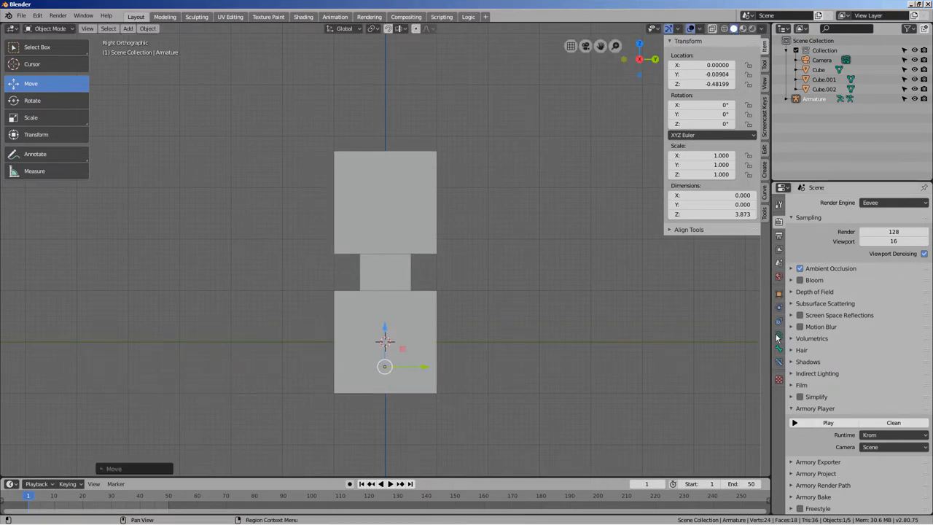
Step: Parent the bottom, middle and top blocks to the armature With Automatic Weights
left_click(779, 336)
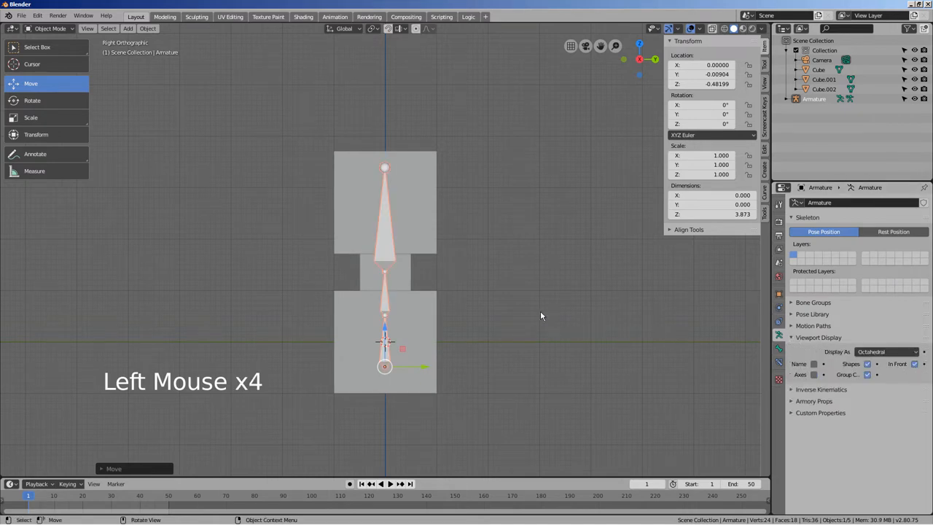
left_click_drag(541, 316, 571, 334)
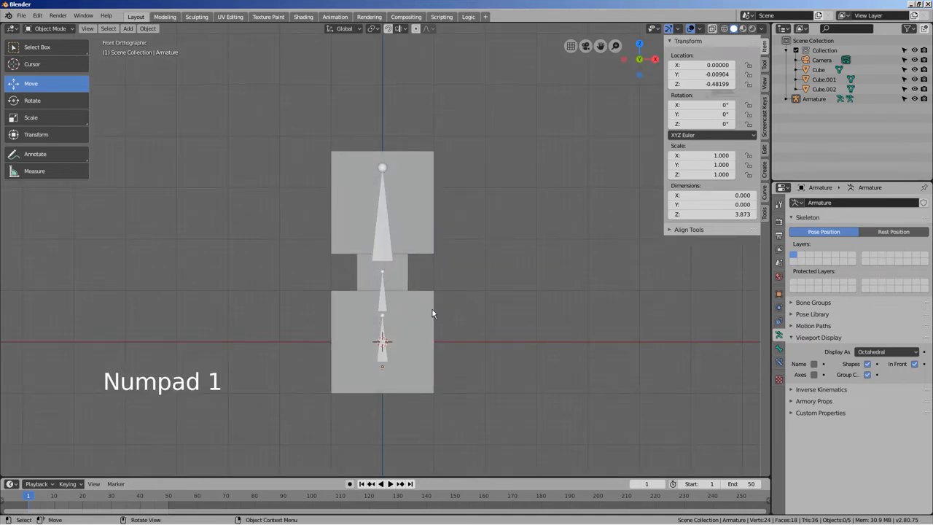
left_click(382, 341)
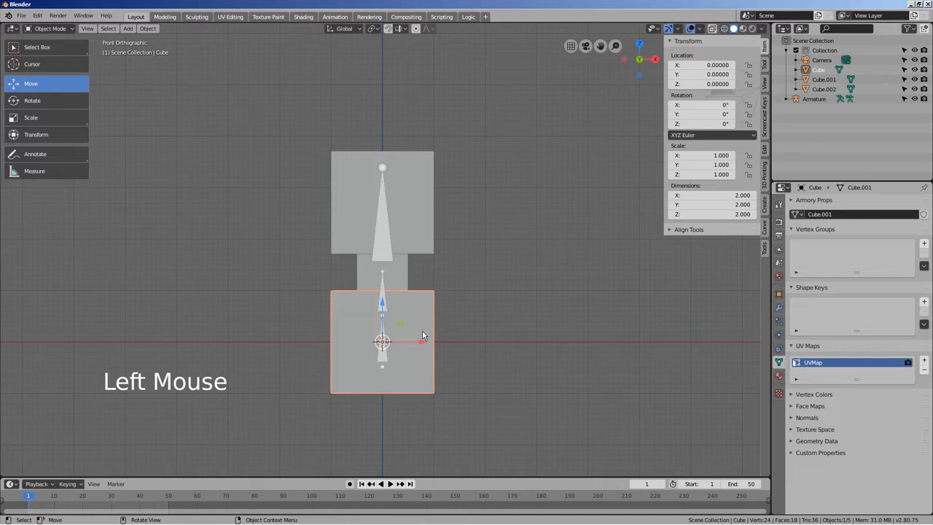
left_click(383, 354)
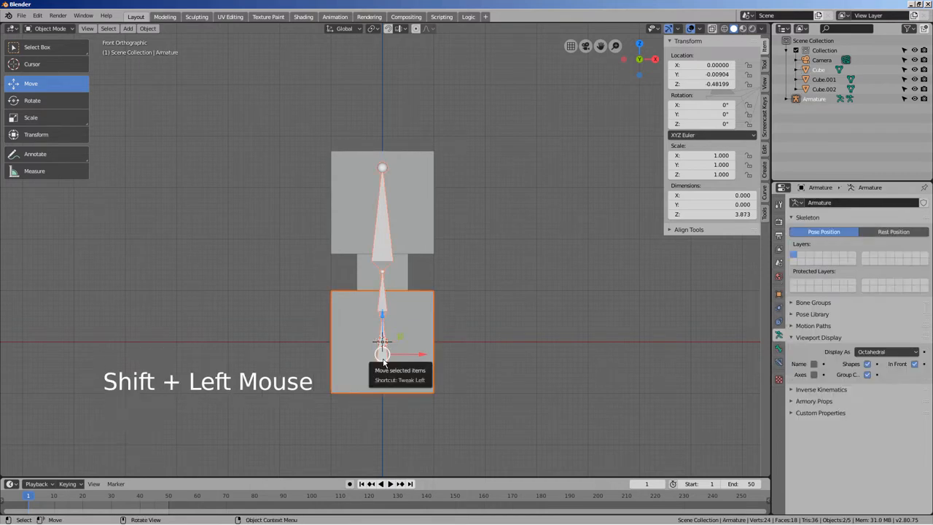
key("ctrl+p")
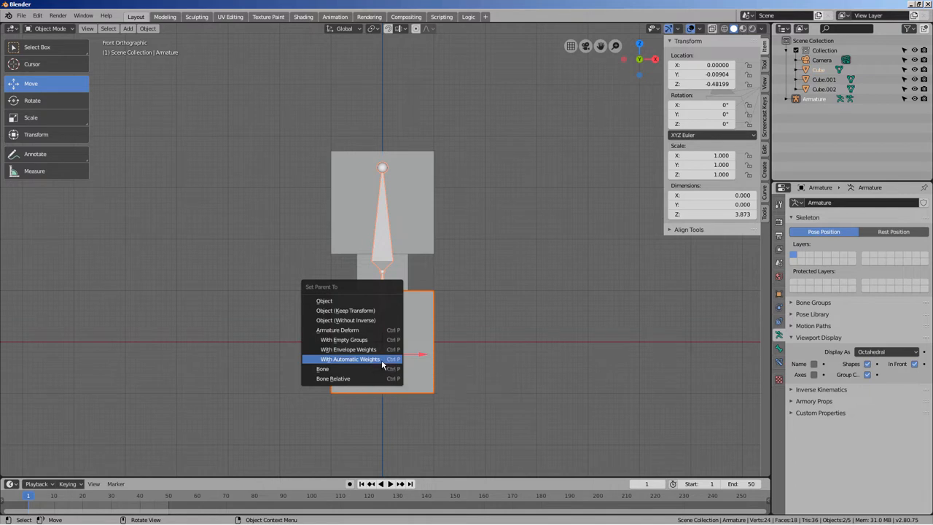
left_click(350, 359)
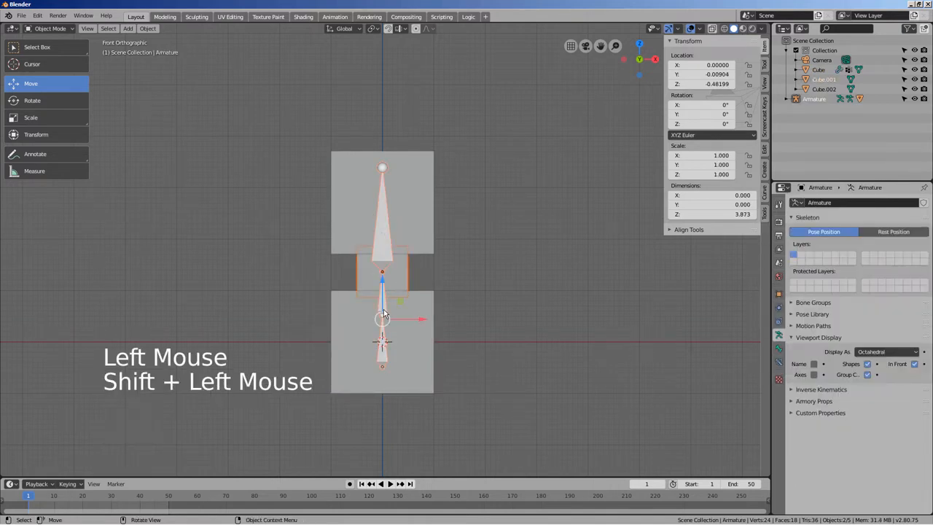
key("ctrl+p")
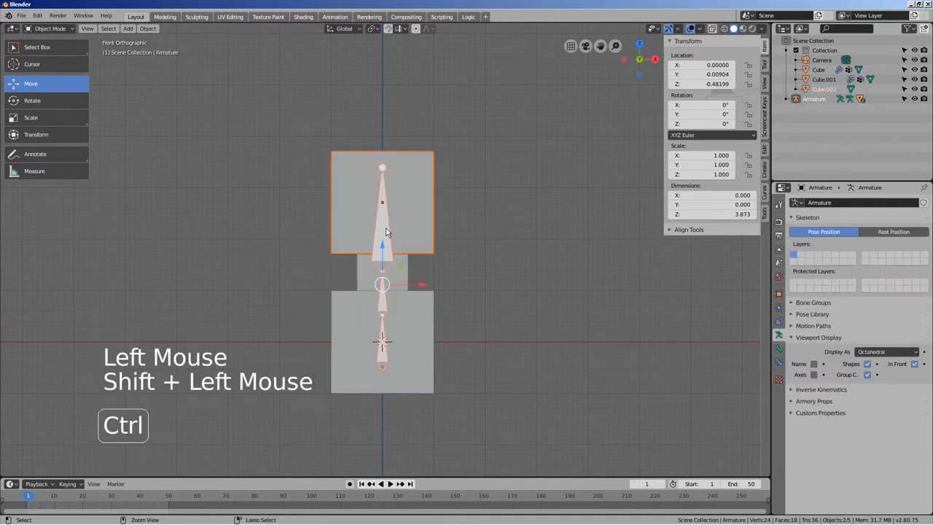
key("ctrl+p")
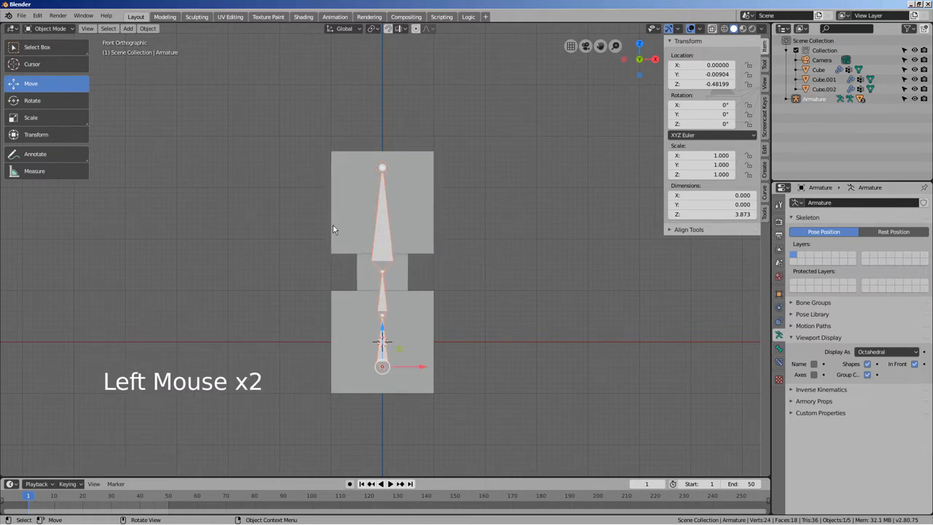
Step: Select Cube.002 to show its Bone groups and put the armature in Pose Mode
left_click(49, 29)
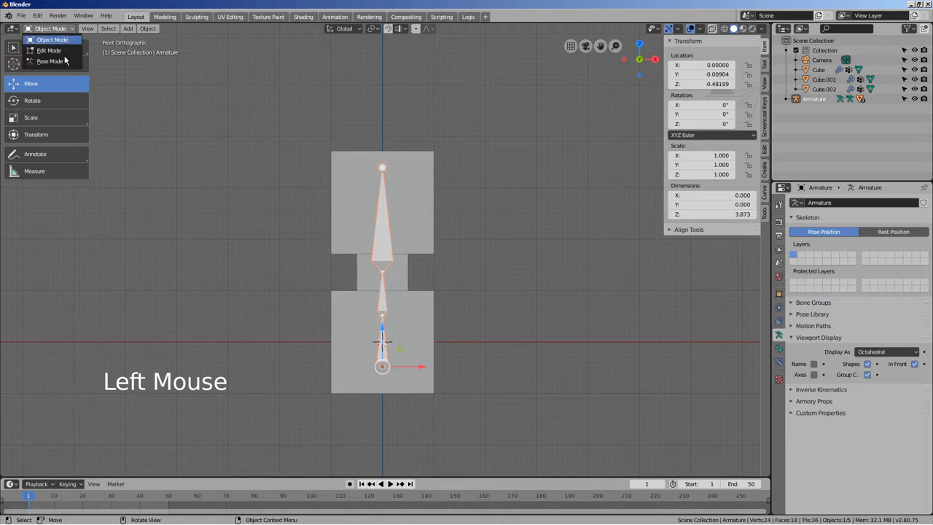
left_click(381, 203)
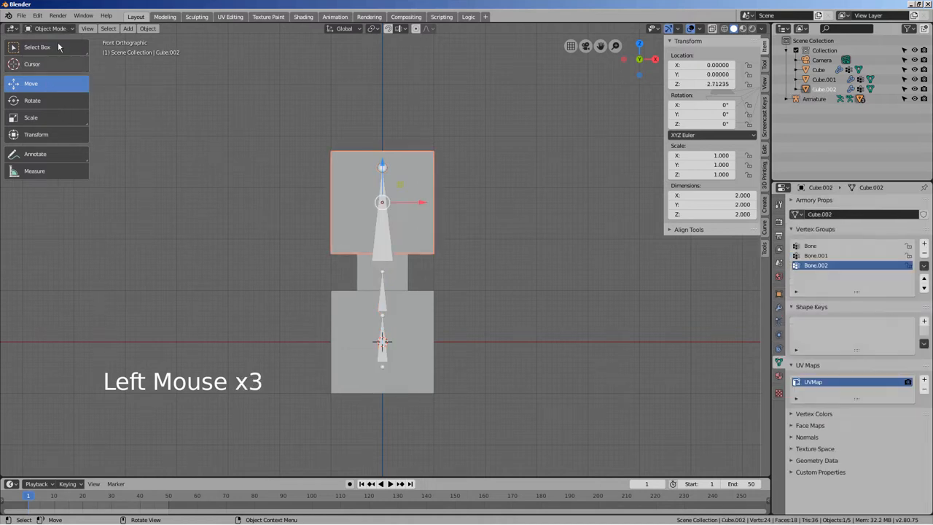
left_click(50, 29)
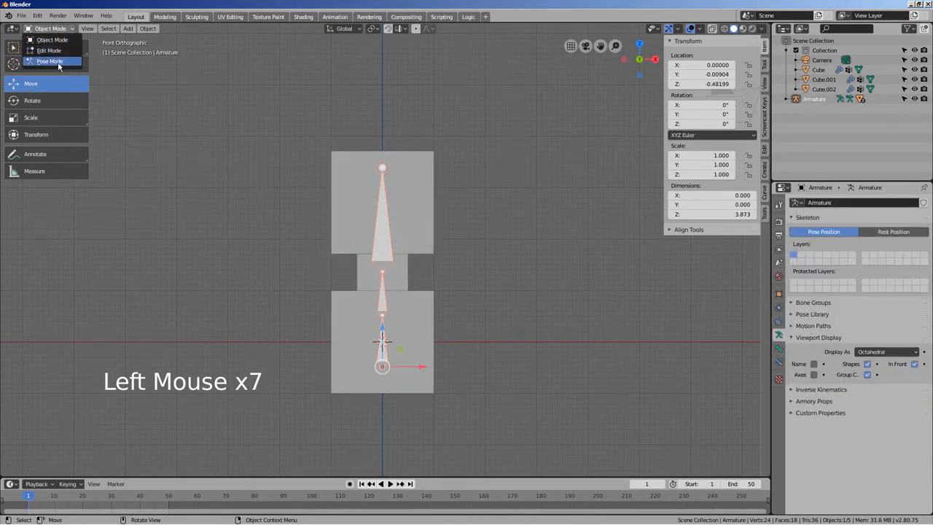
left_click(50, 60)
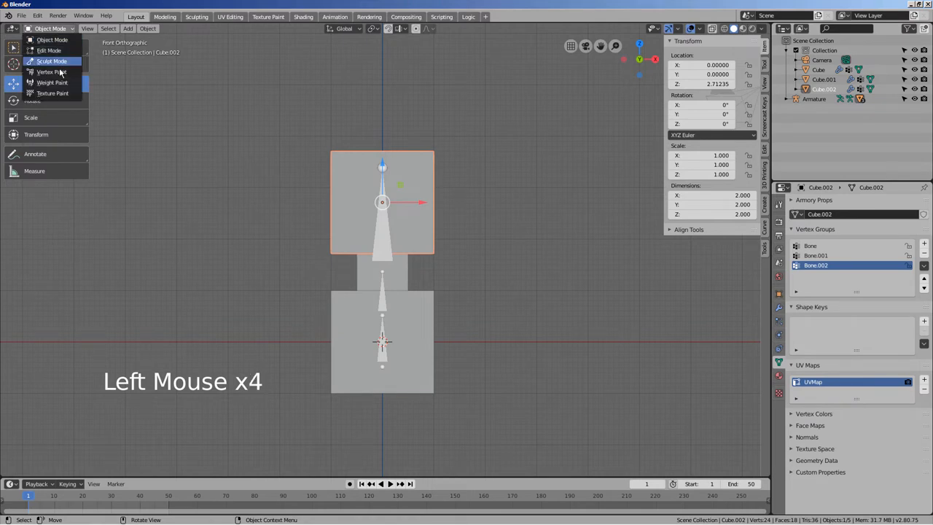
Step: Put Cube.002 into Weight Paint mode and open the brush presets
left_click(52, 81)
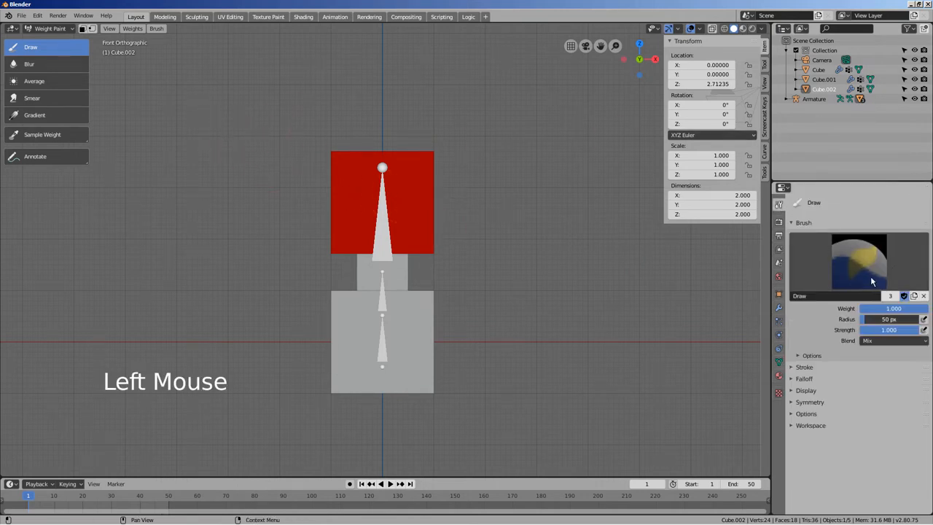
left_click(858, 261)
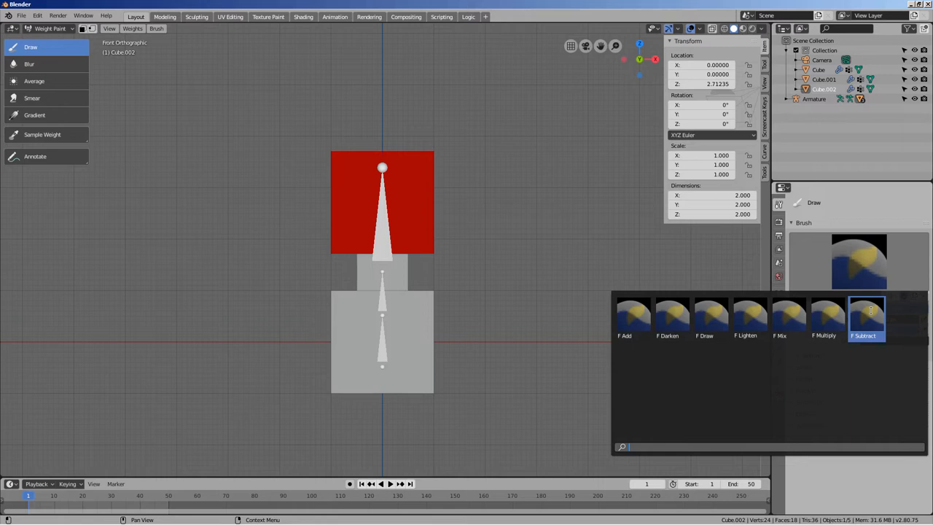
Step: Paint over the top cube with the Subtract brush at strength 1.000
left_click(866, 317)
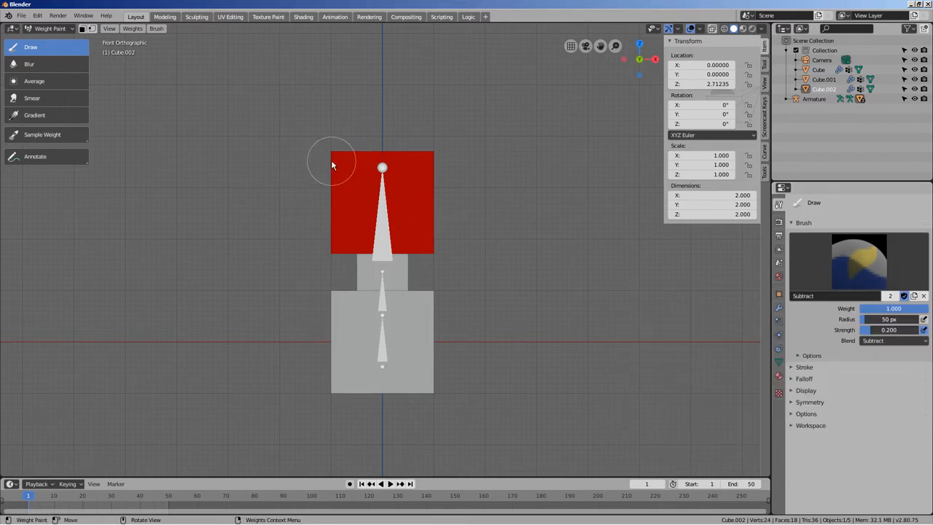
left_click(890, 330)
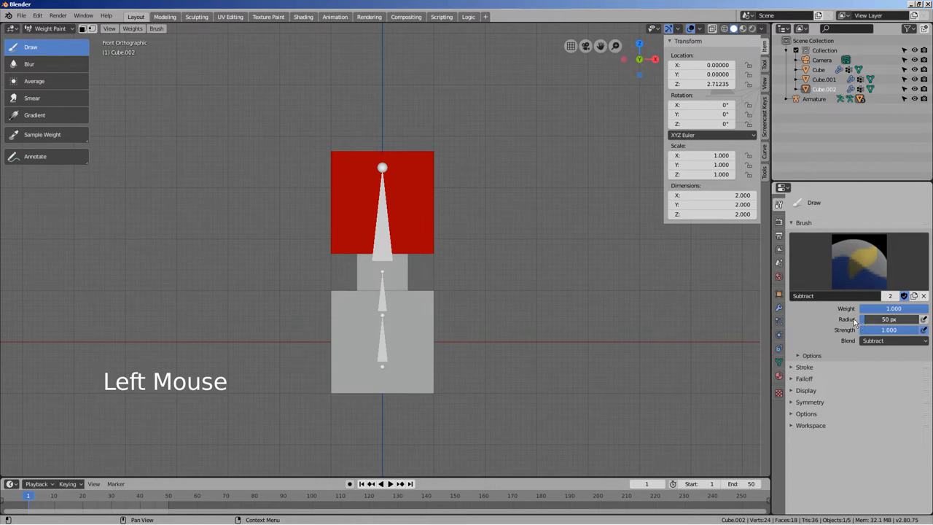
left_click(401, 161)
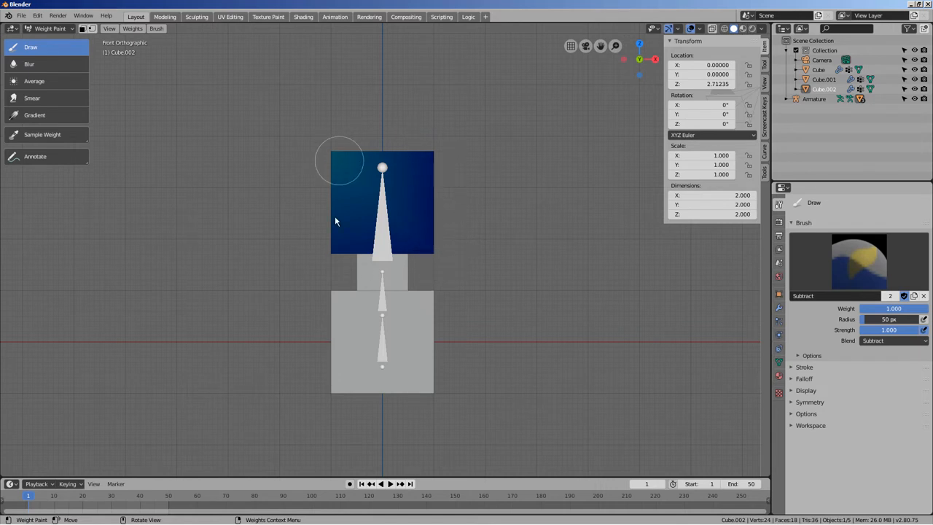
left_click_drag(382, 219, 433, 248)
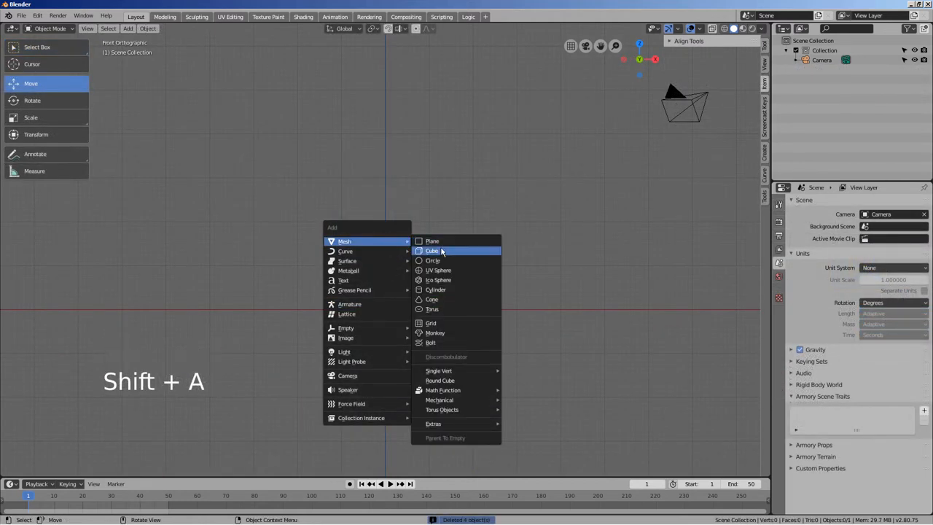
Step: Add a cube at the world origin and scale it into a tall column from front view
left_click(432, 250)
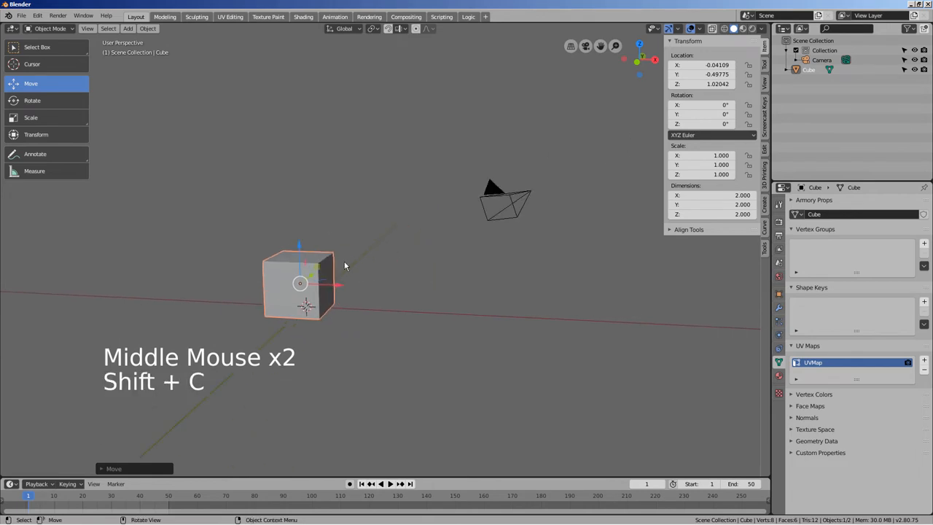
left_click(147, 29)
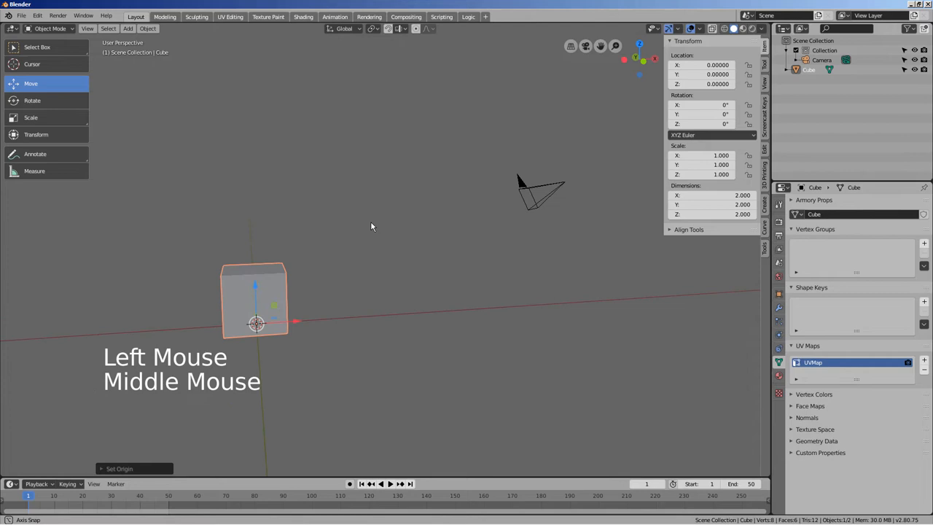
key("KP_1")
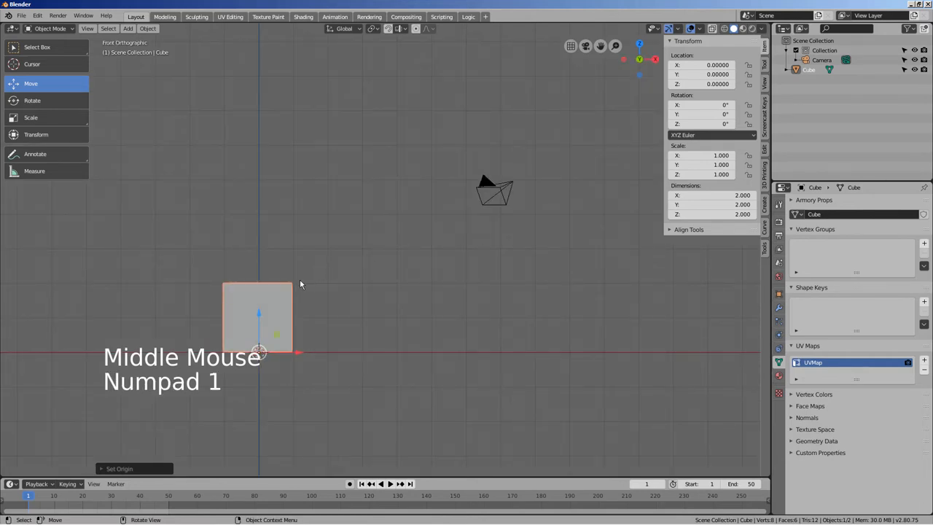
key("s")
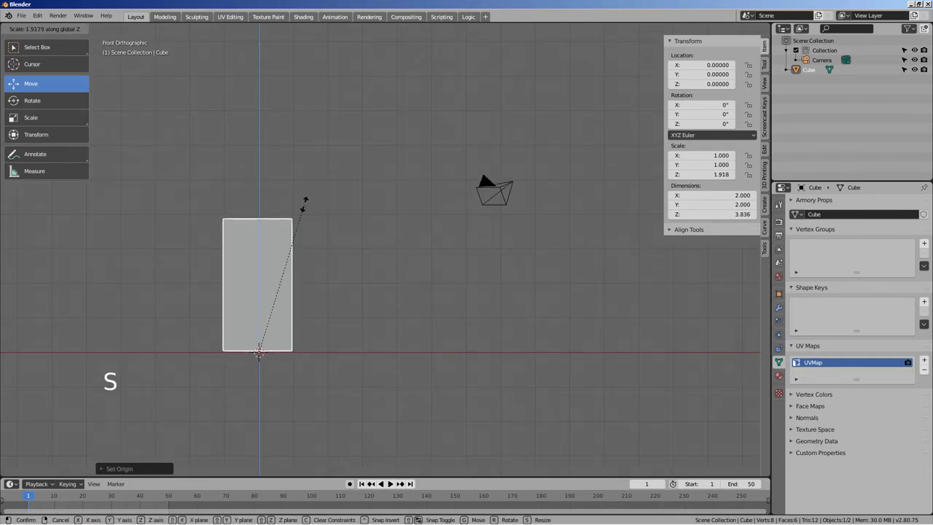
key("Tab")
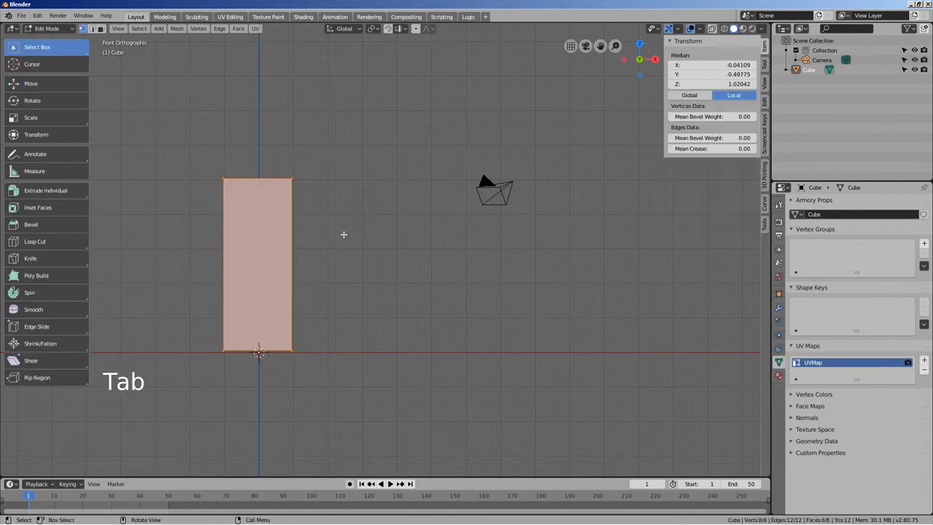
key("Tab")
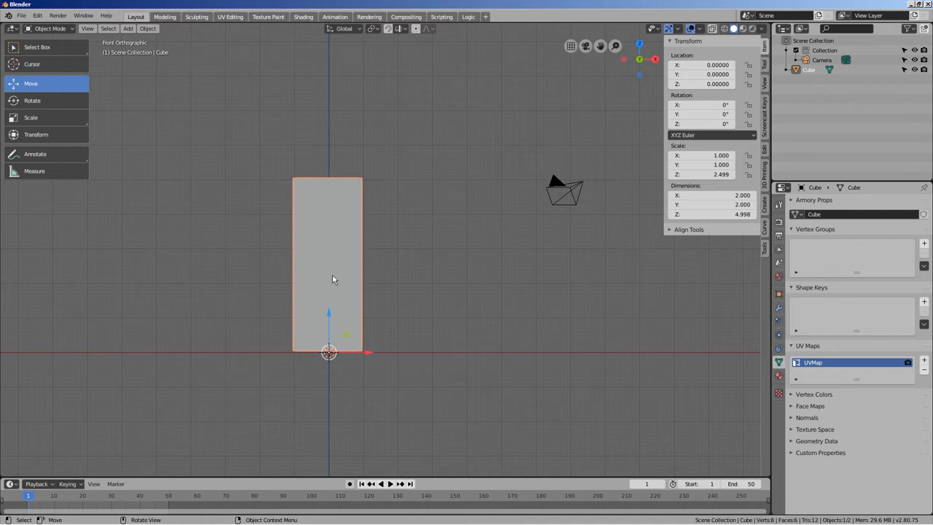
mouse_move(398, 334)
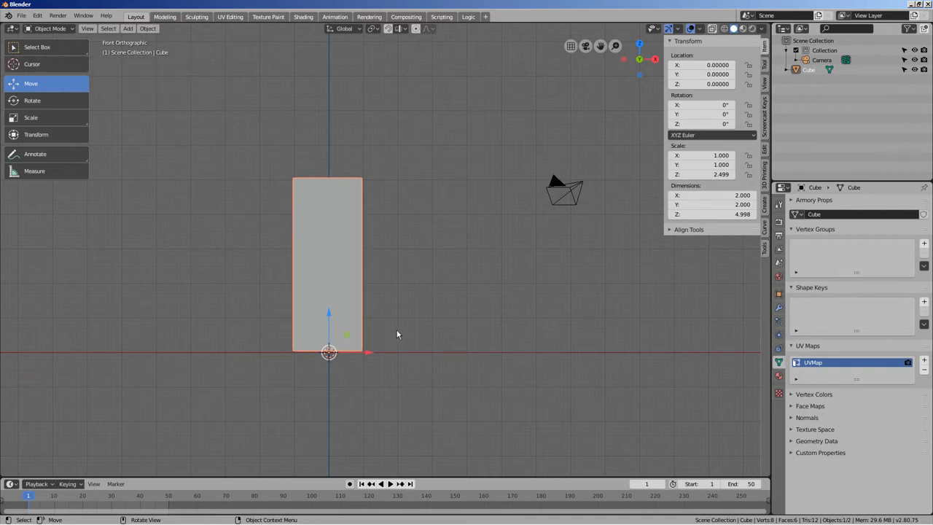
Step: Add an armature at the cube's base and scale it up
key("shift+a")
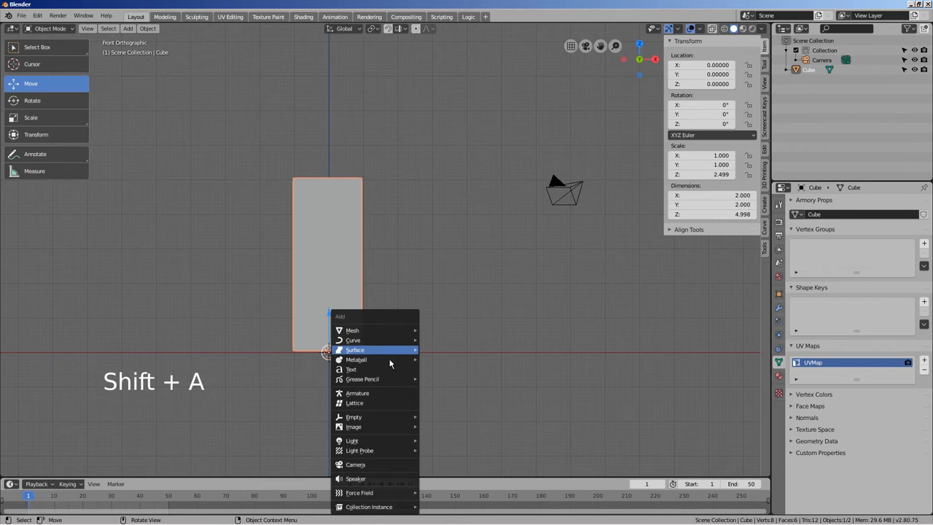
left_click(357, 392)
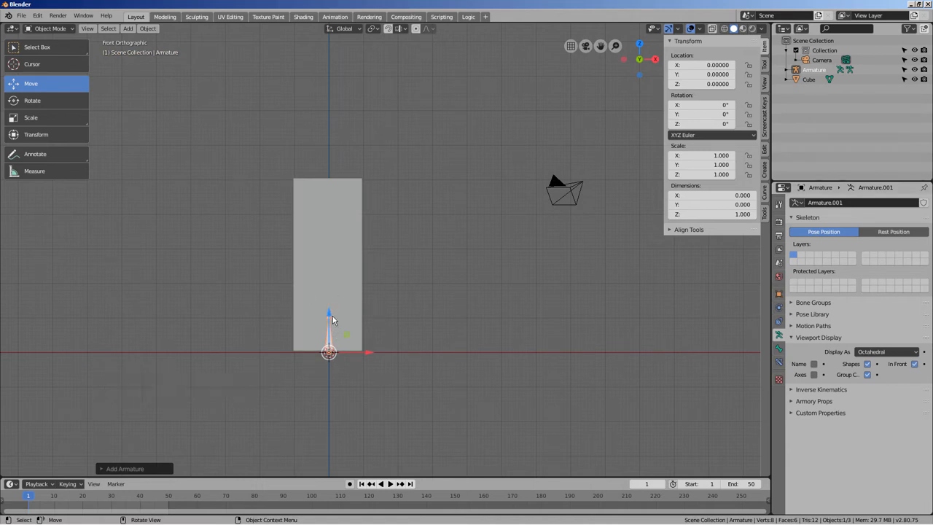
key("s")
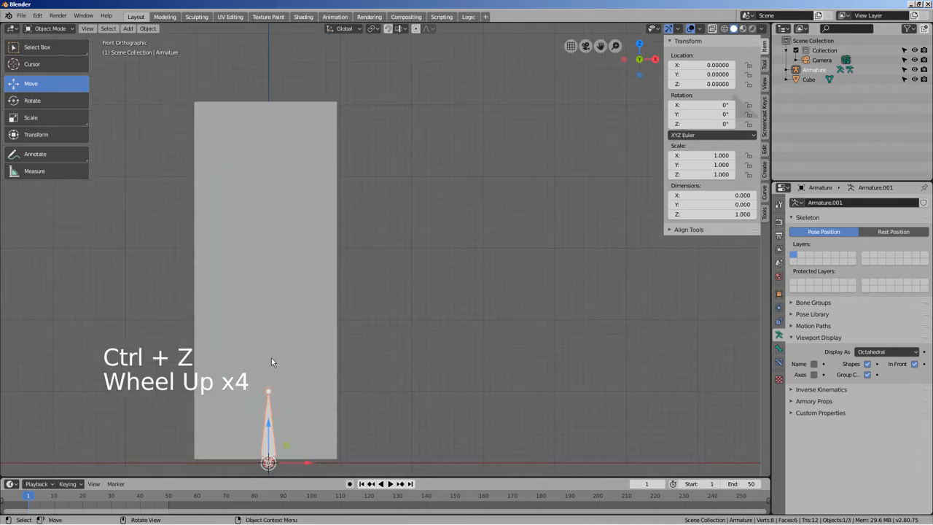
key("s")
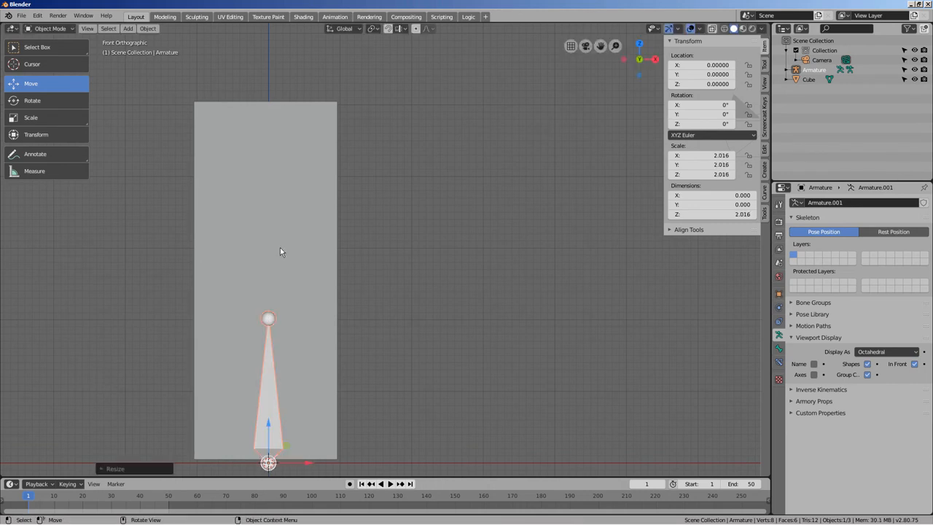
Step: Extrude a second bone upward and parent the cube to the armature
key("Tab")
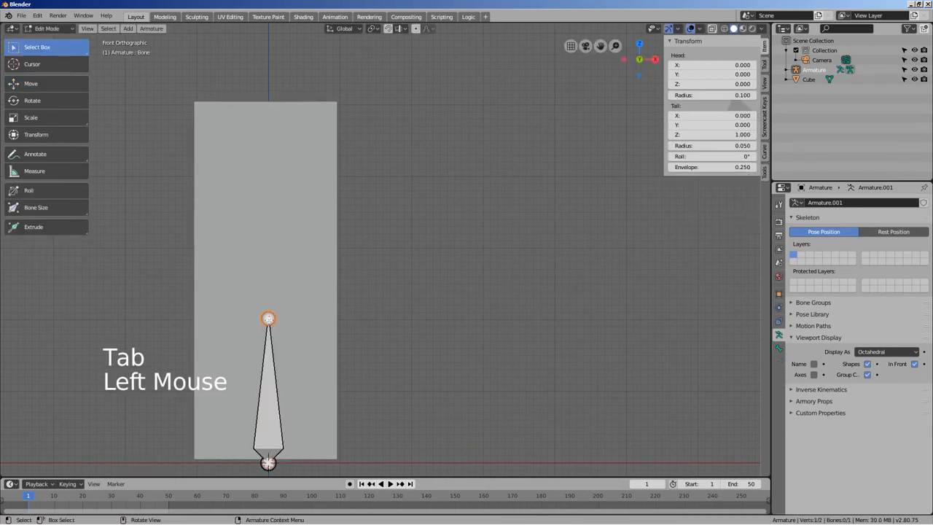
key("e")
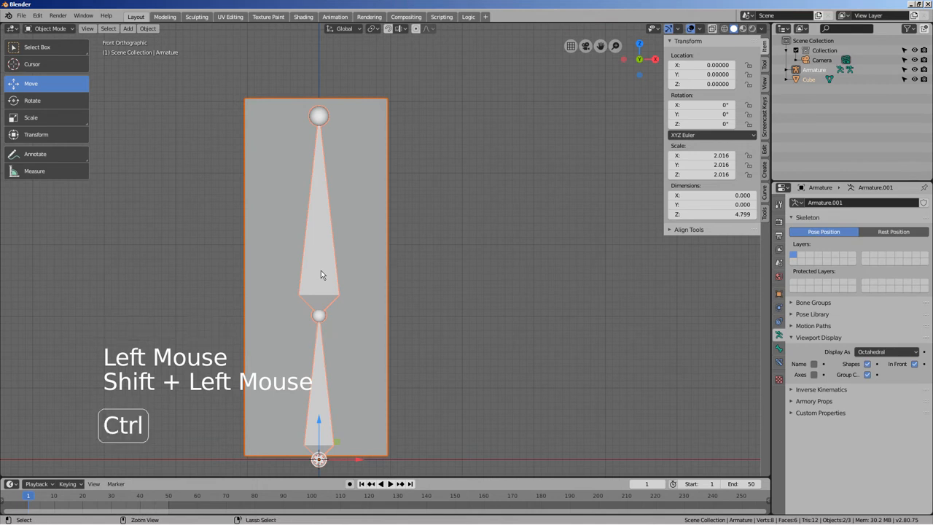
key("ctrl+p")
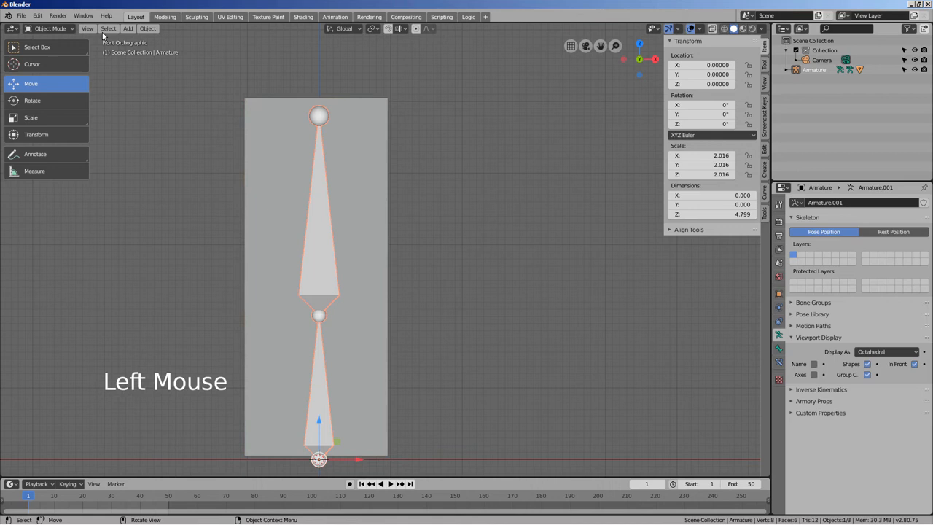
Step: Test-rotate the upper bone in Pose Mode, watch the cube tilt stiffly, then undo
left_click(49, 29)
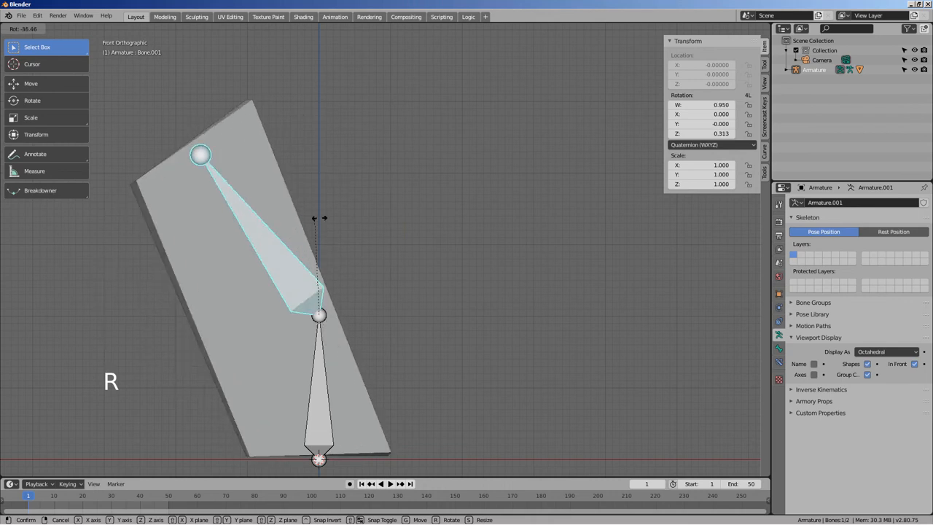
key("ctrl+z")
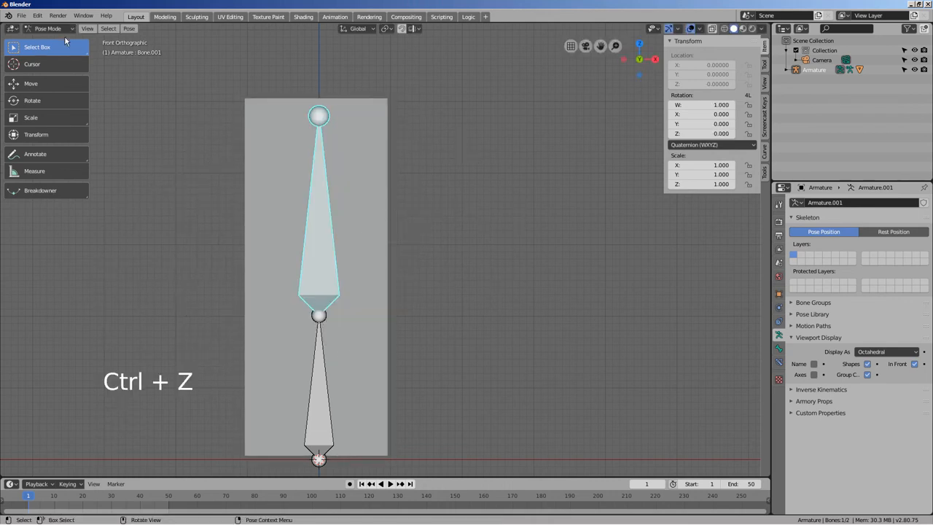
key("ctrl+z")
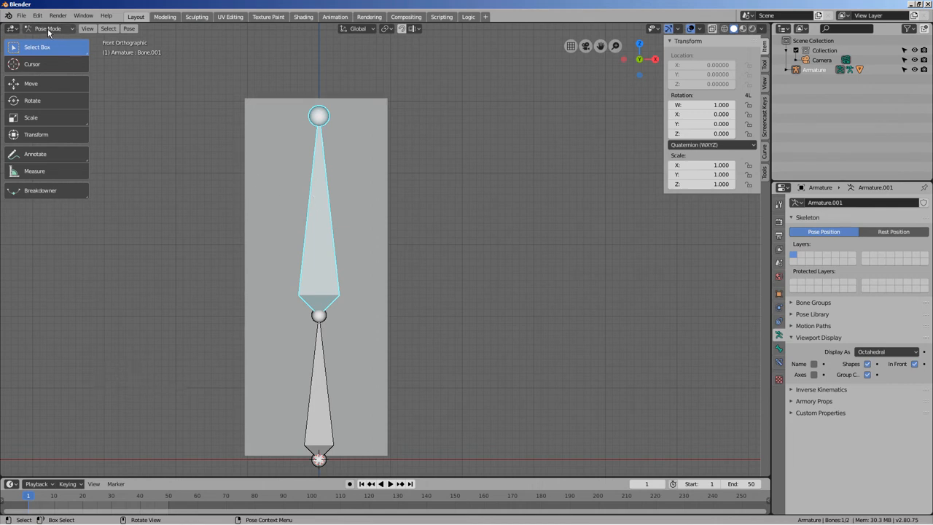
Step: Add 18 horizontal loop cuts to the tall cube, undo the bone test, and enter weight painting
key("Tab")
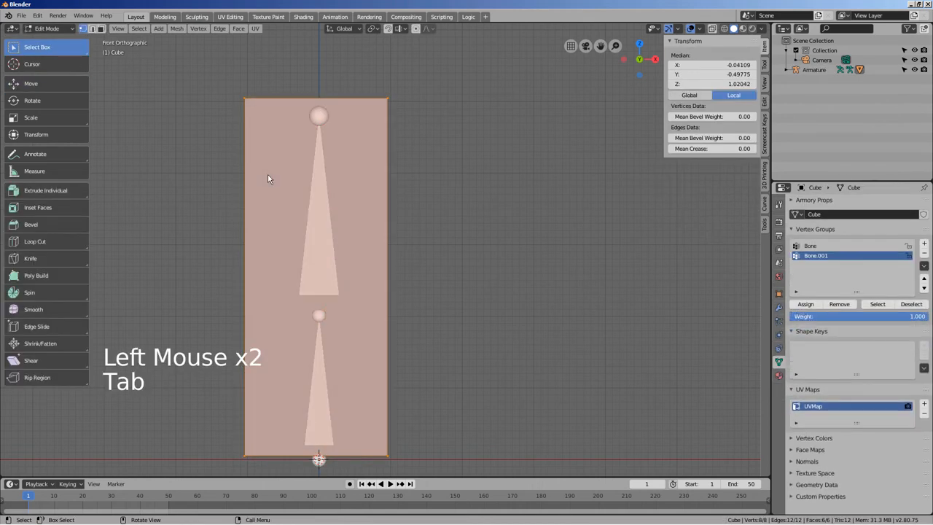
key("ctrl+r")
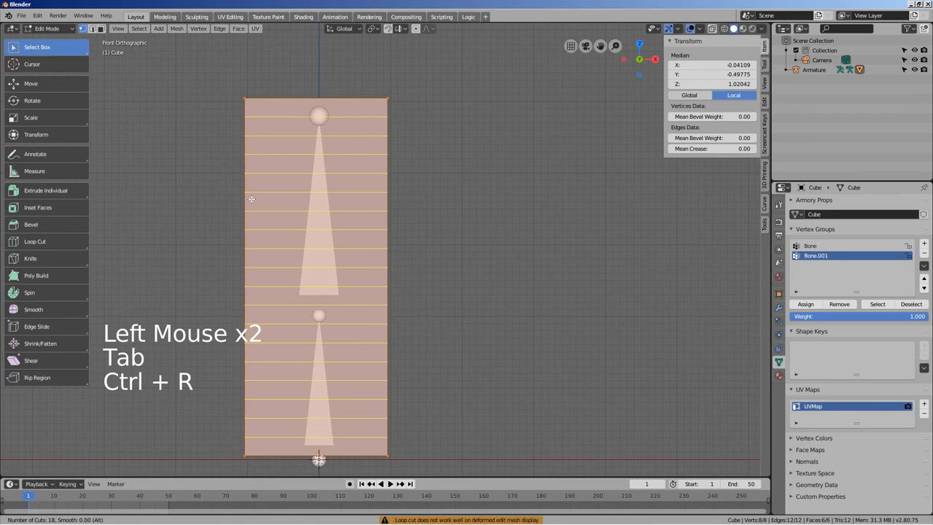
key("Tab")
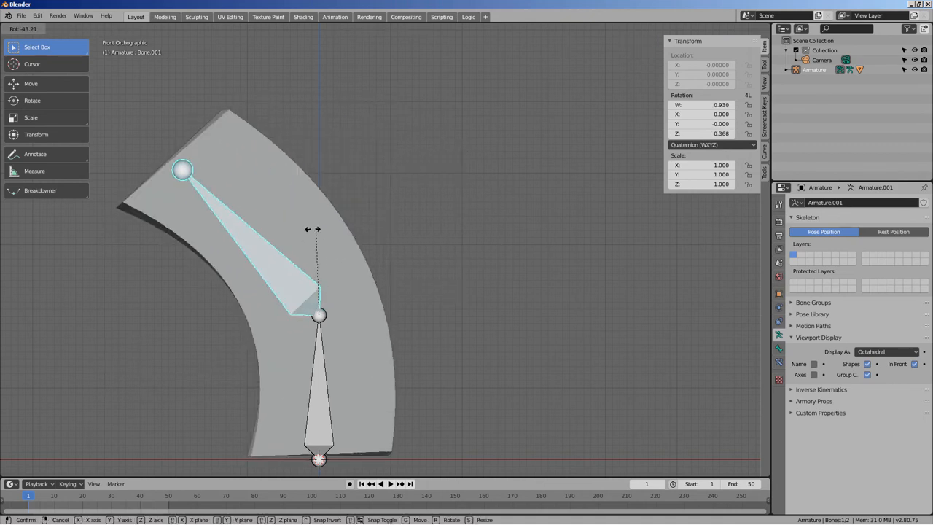
key("ctrl+z")
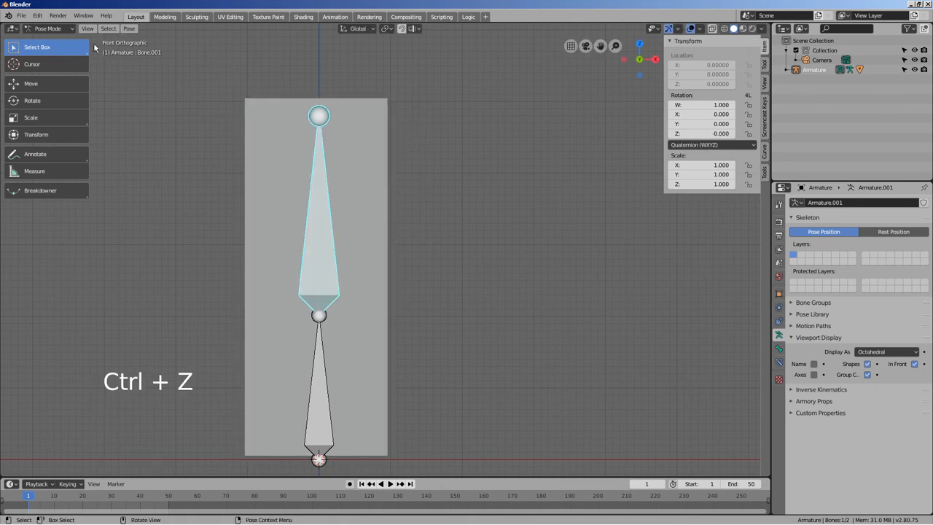
key("Tab")
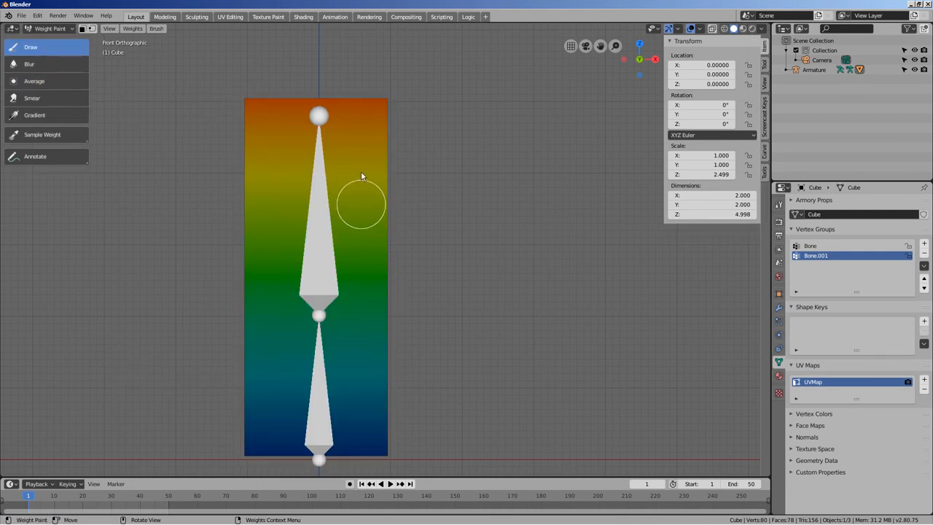
mouse_move(376, 181)
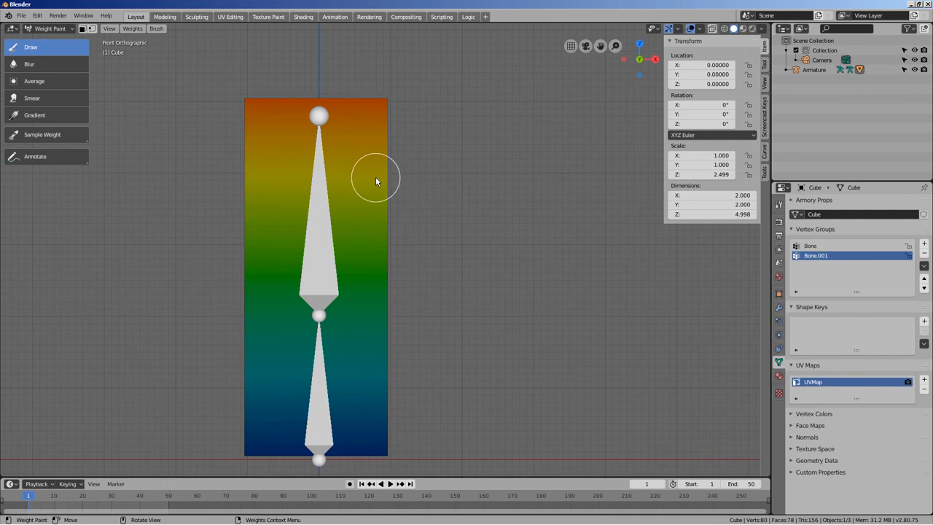
mouse_move(234, 118)
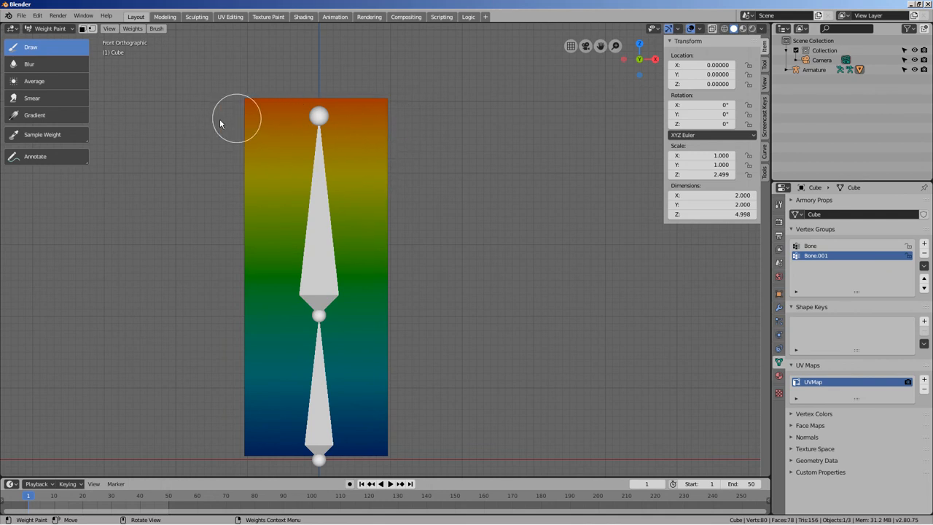
mouse_move(419, 265)
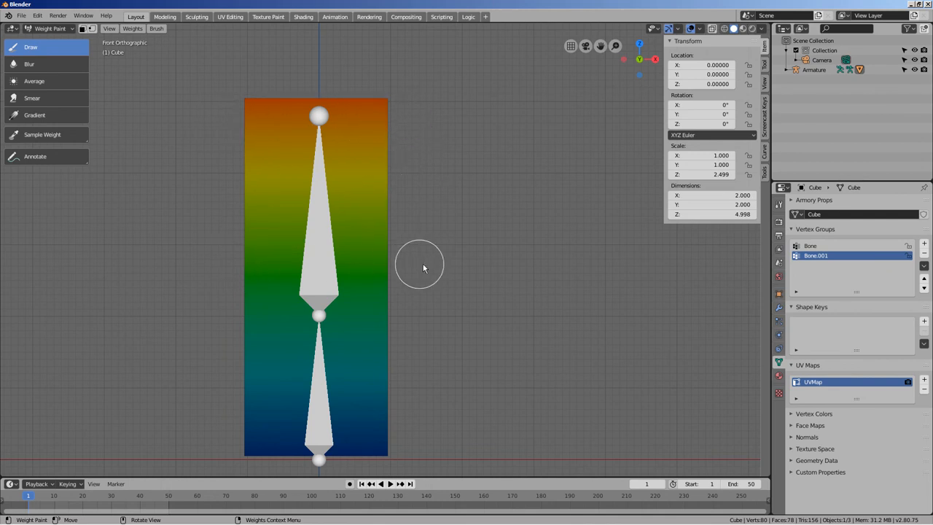
mouse_move(412, 430)
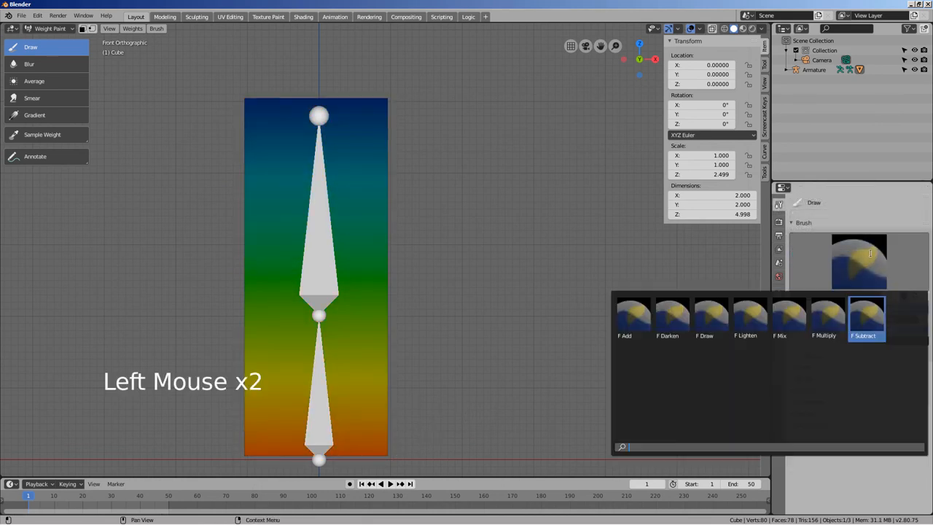
Step: Paint zero weight across the cube's middle band with a full-strength Subtract brush, back in front view
left_click(866, 313)
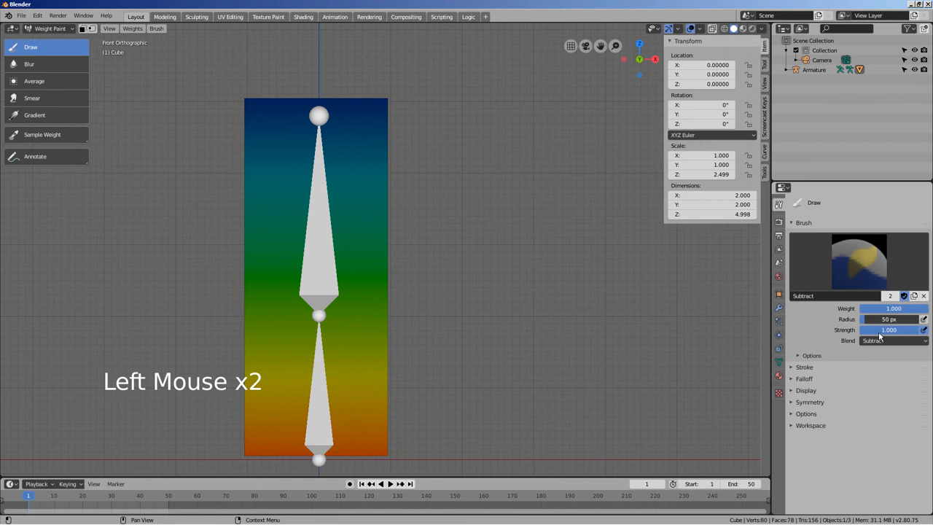
left_click(318, 315)
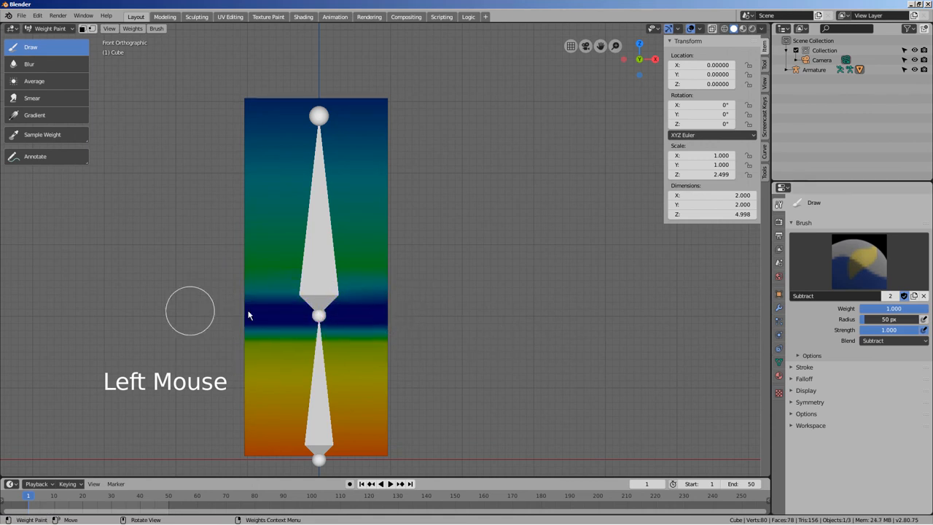
left_click_drag(248, 315, 321, 305)
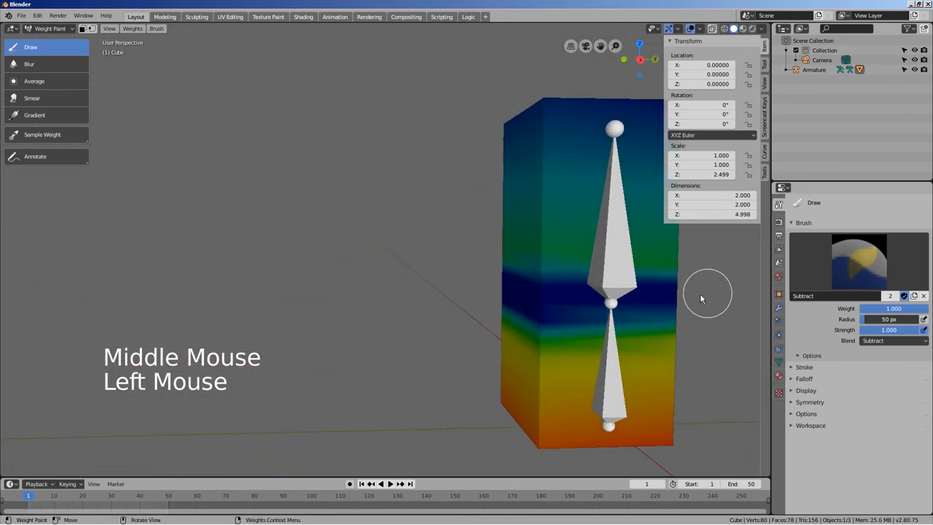
left_click_drag(707, 298, 438, 310)
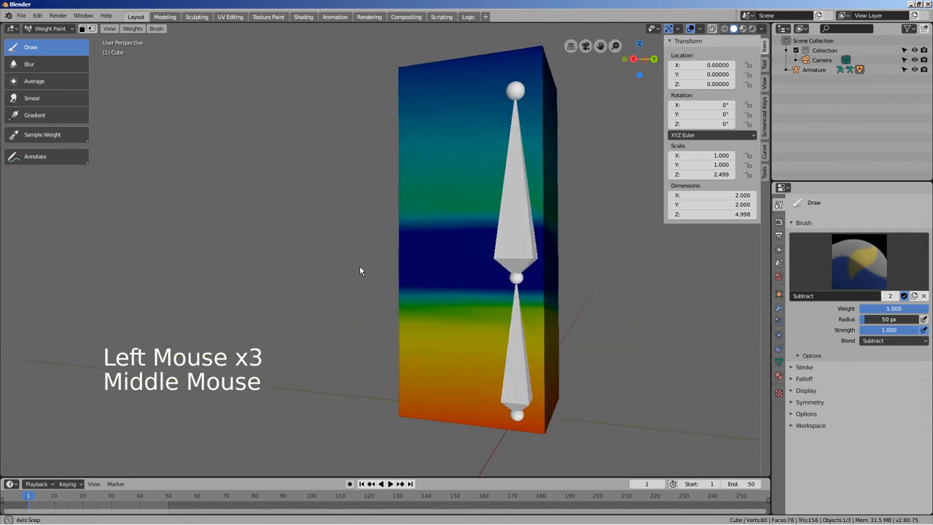
key("KP_1")
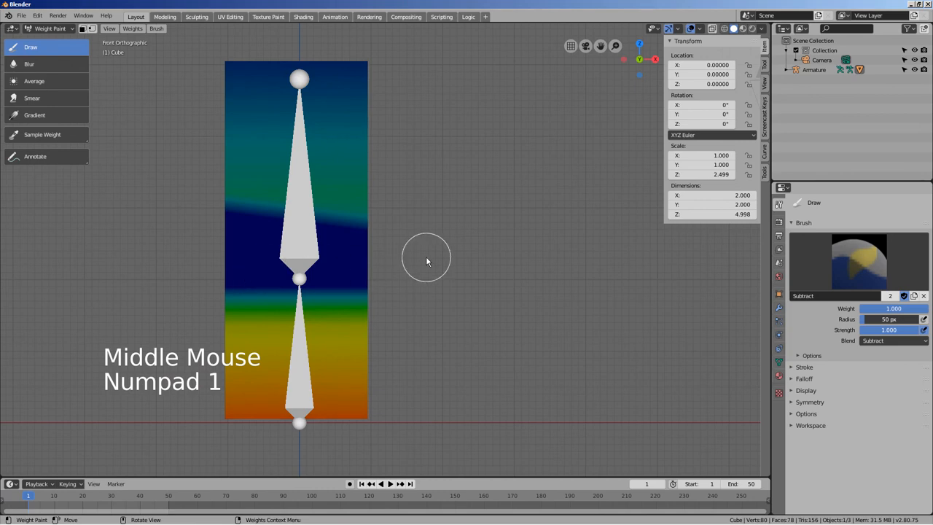
key("Tab")
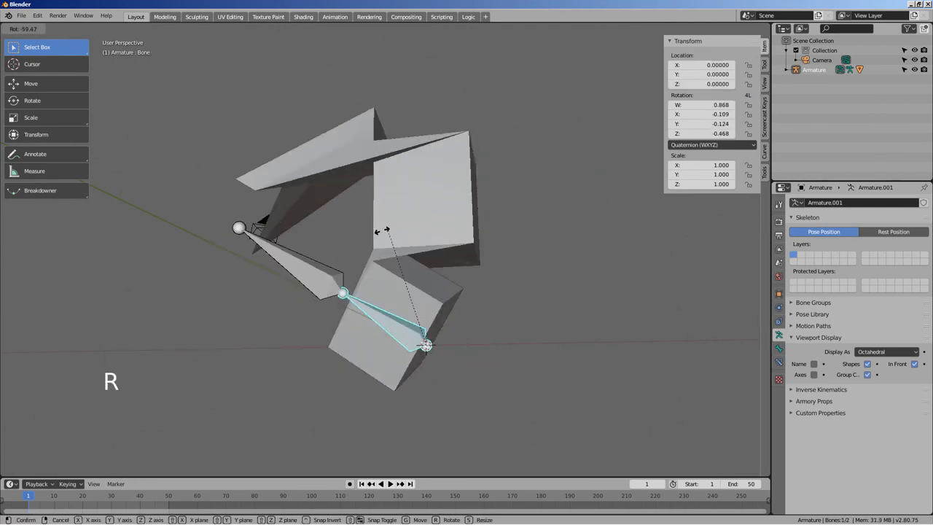
Step: Undo the lower bone's test rotation so the cube stands upright
key("ctrl+z")
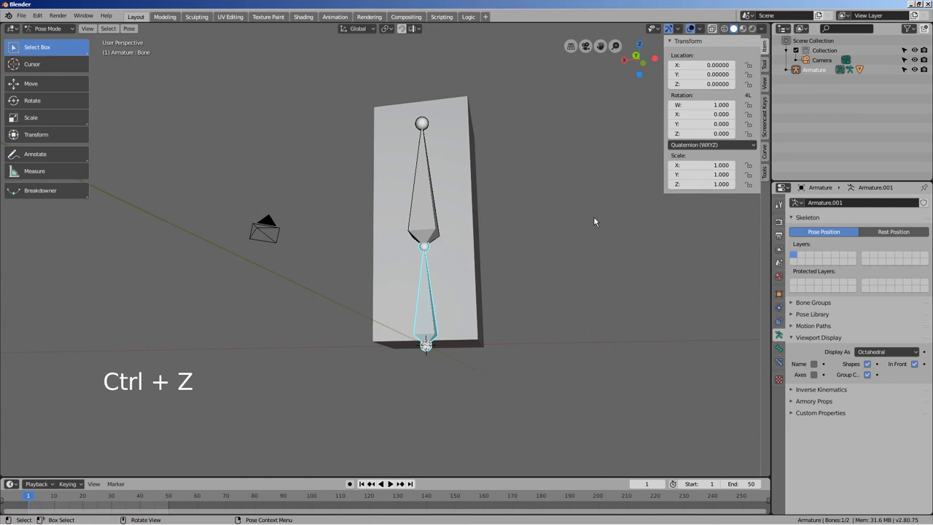